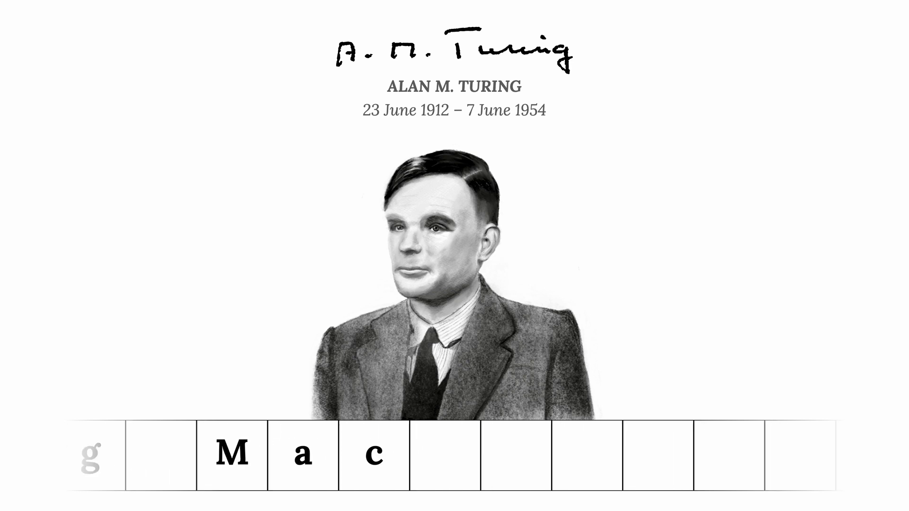
type("h")
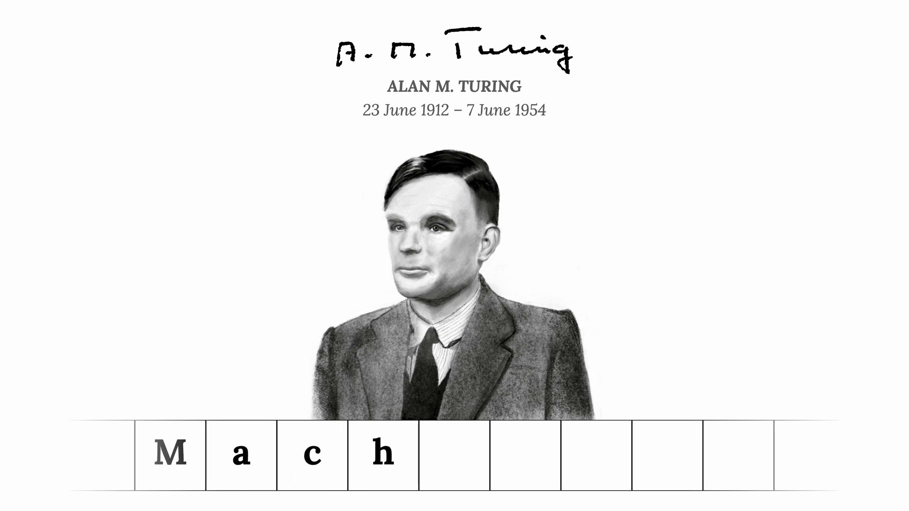
type("in")
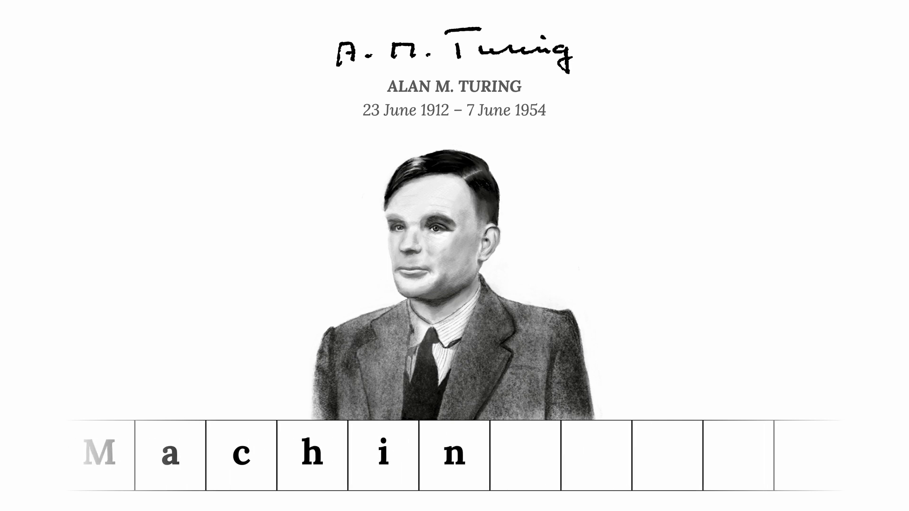